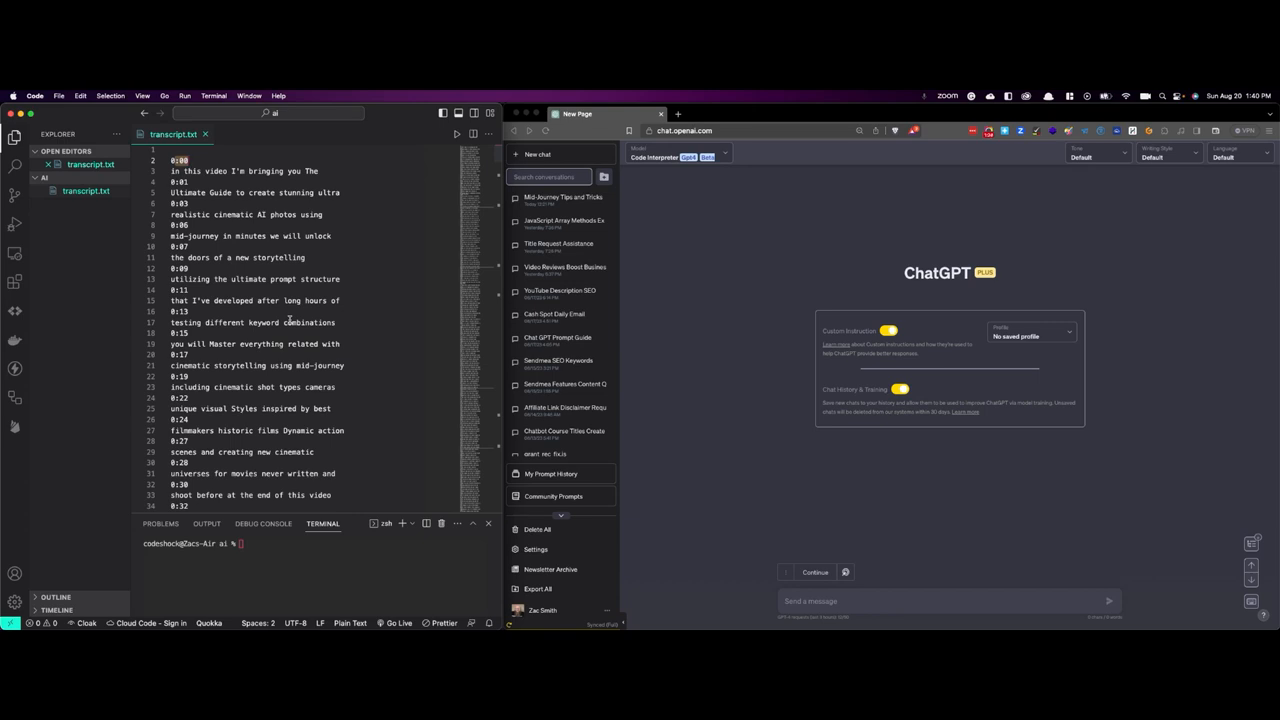
mouse_move(75, 380)
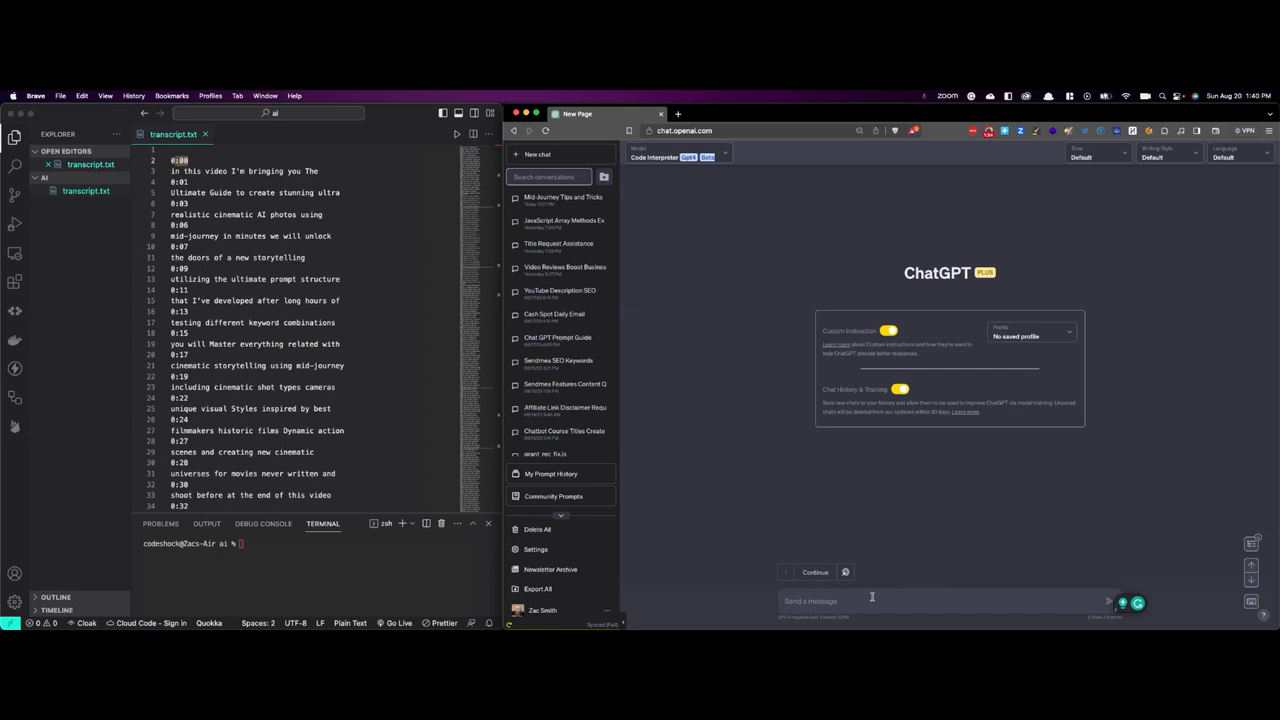
- Type 'I need a javascript program that will remove the time stamp', fixing a typo
text(I need a)
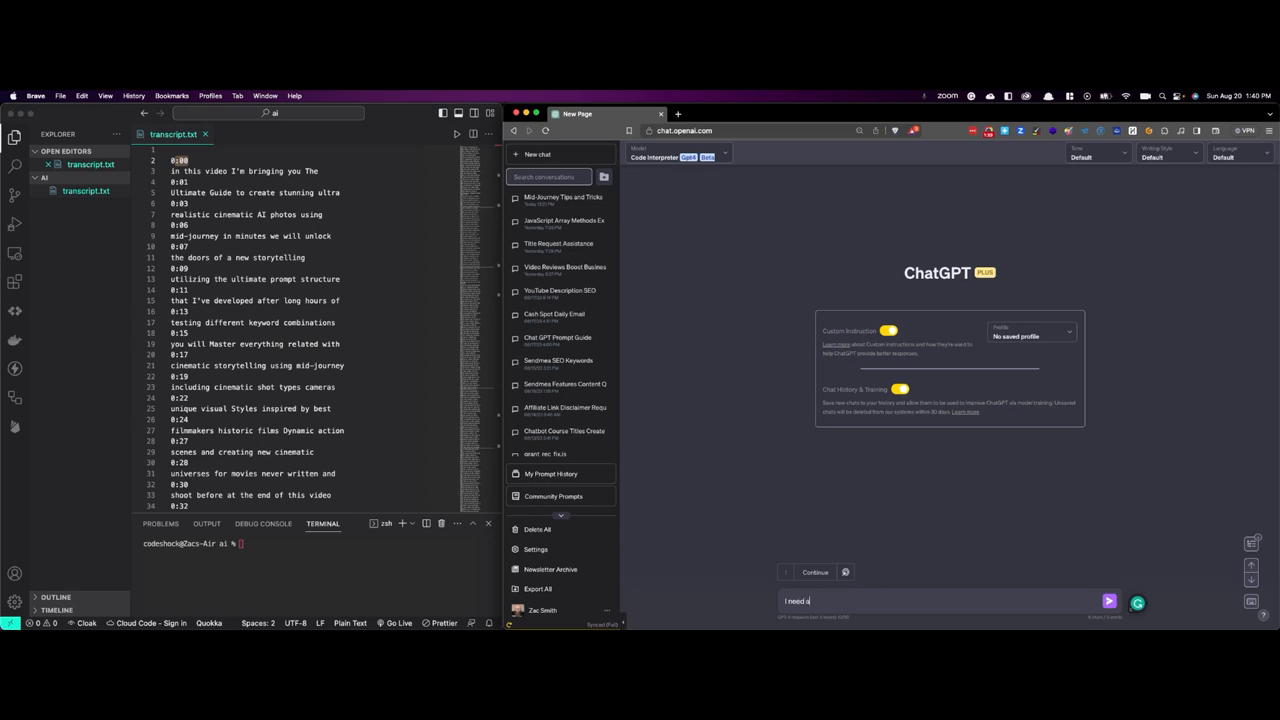
text(javascript)
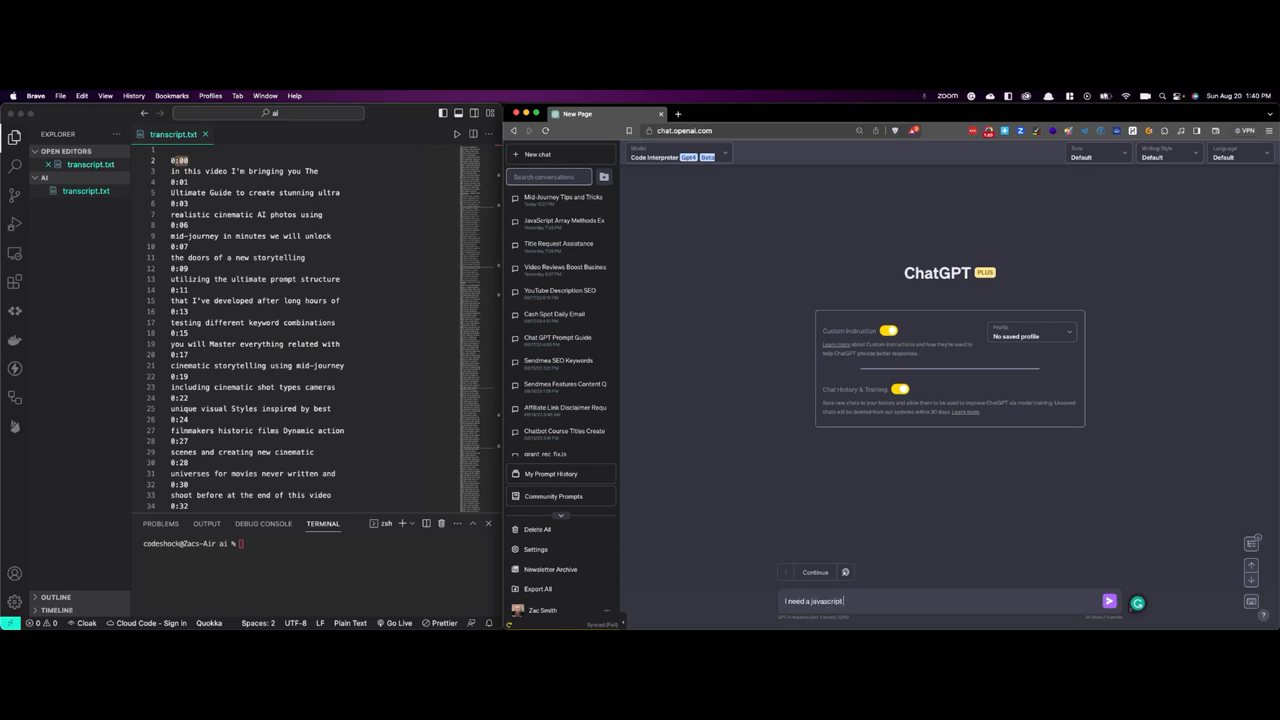
text(program)
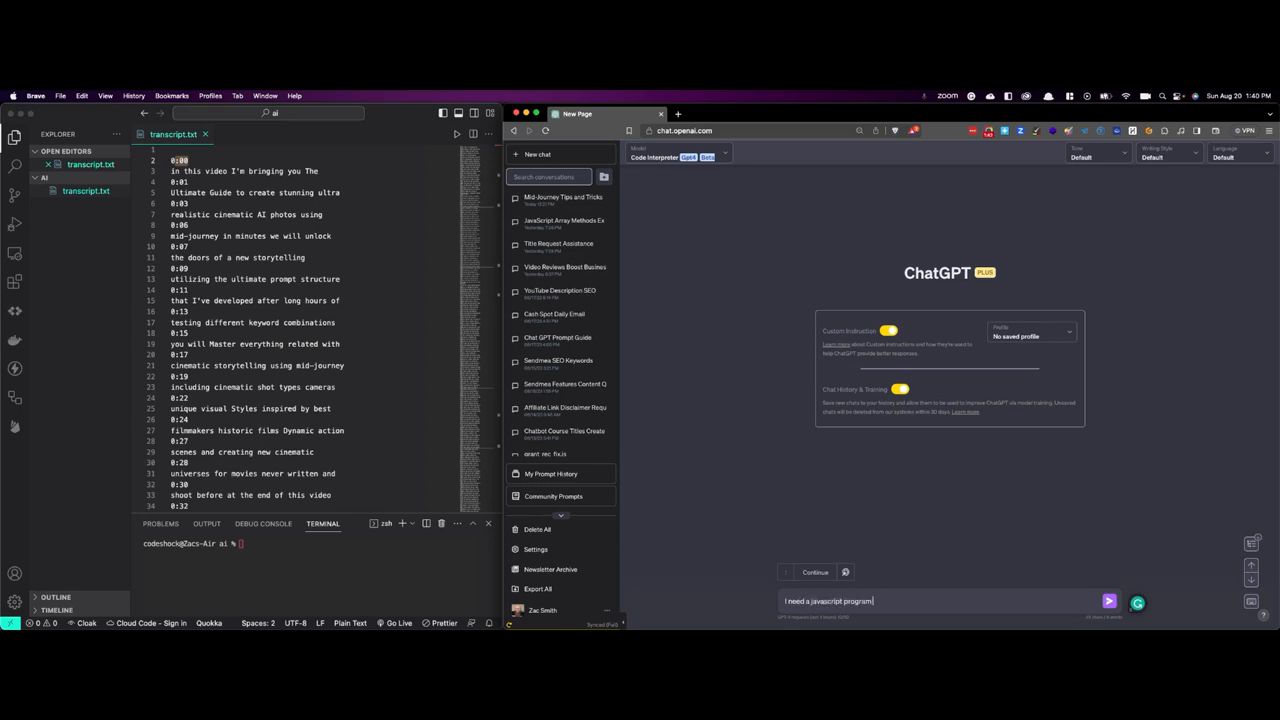
text(that will remove)
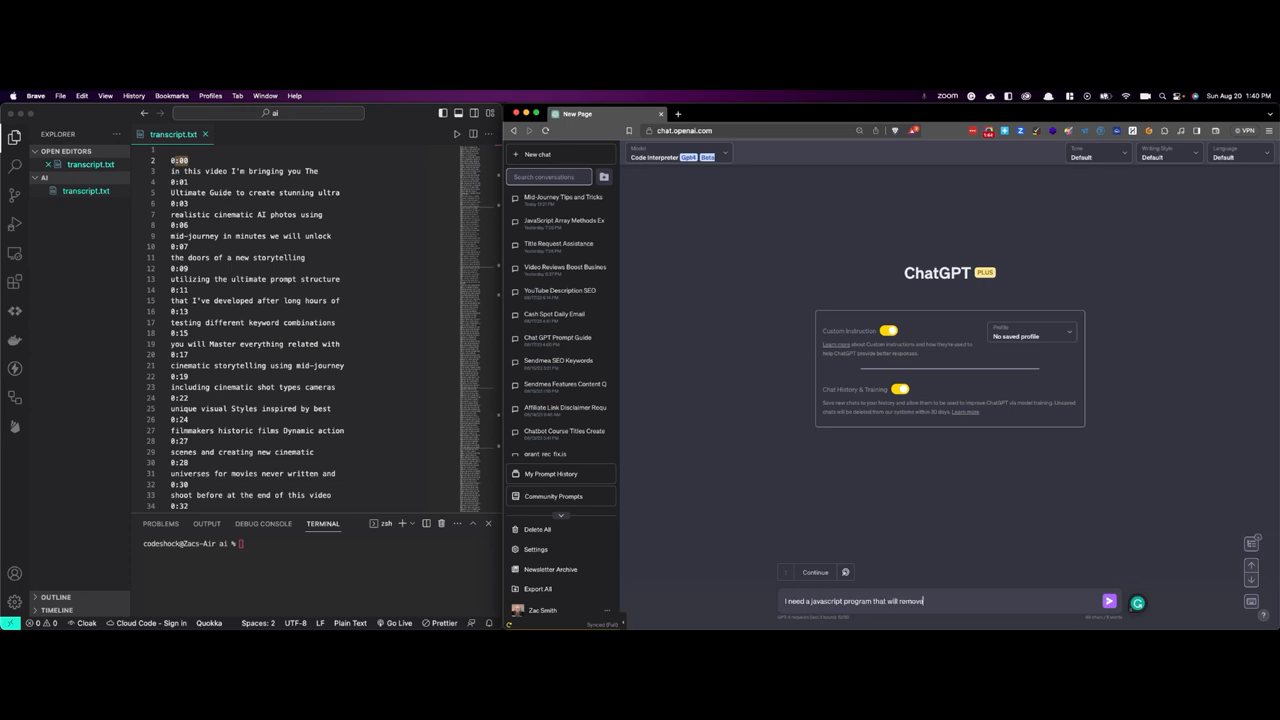
text(the your)
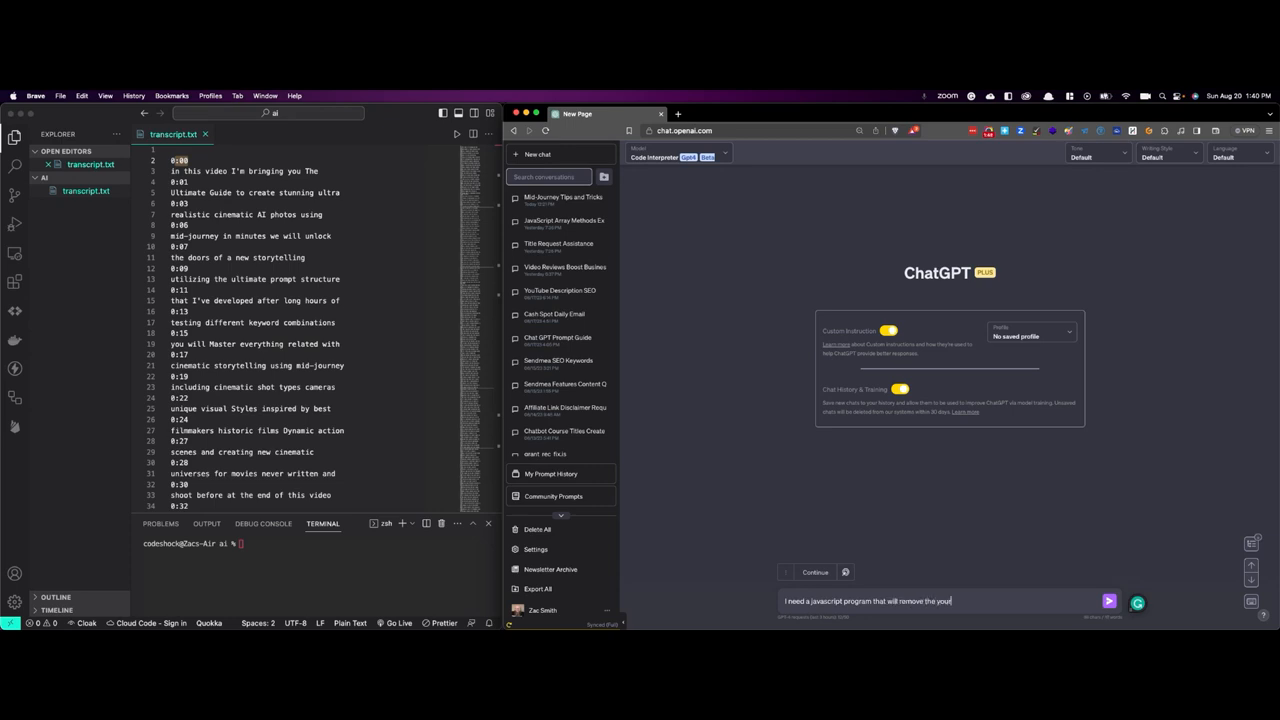
key(backspace)
text(tube video transcripts)
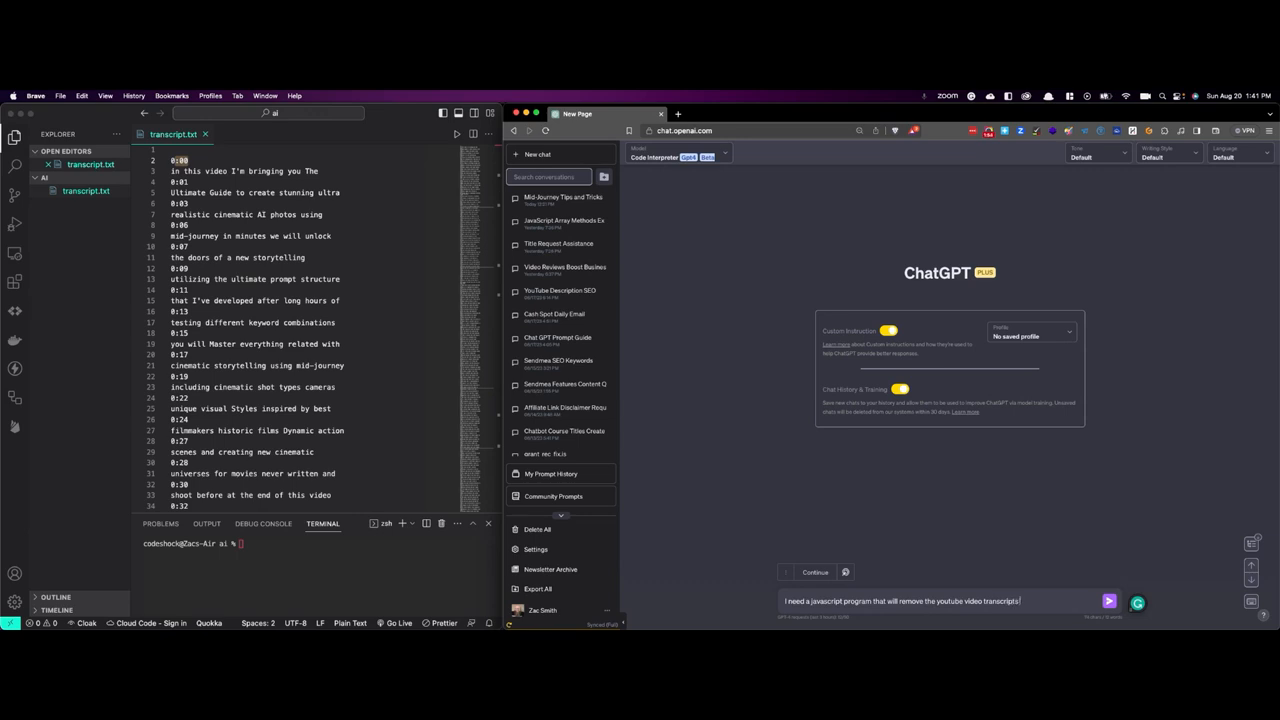
text(time stamp. The data looks like this:)
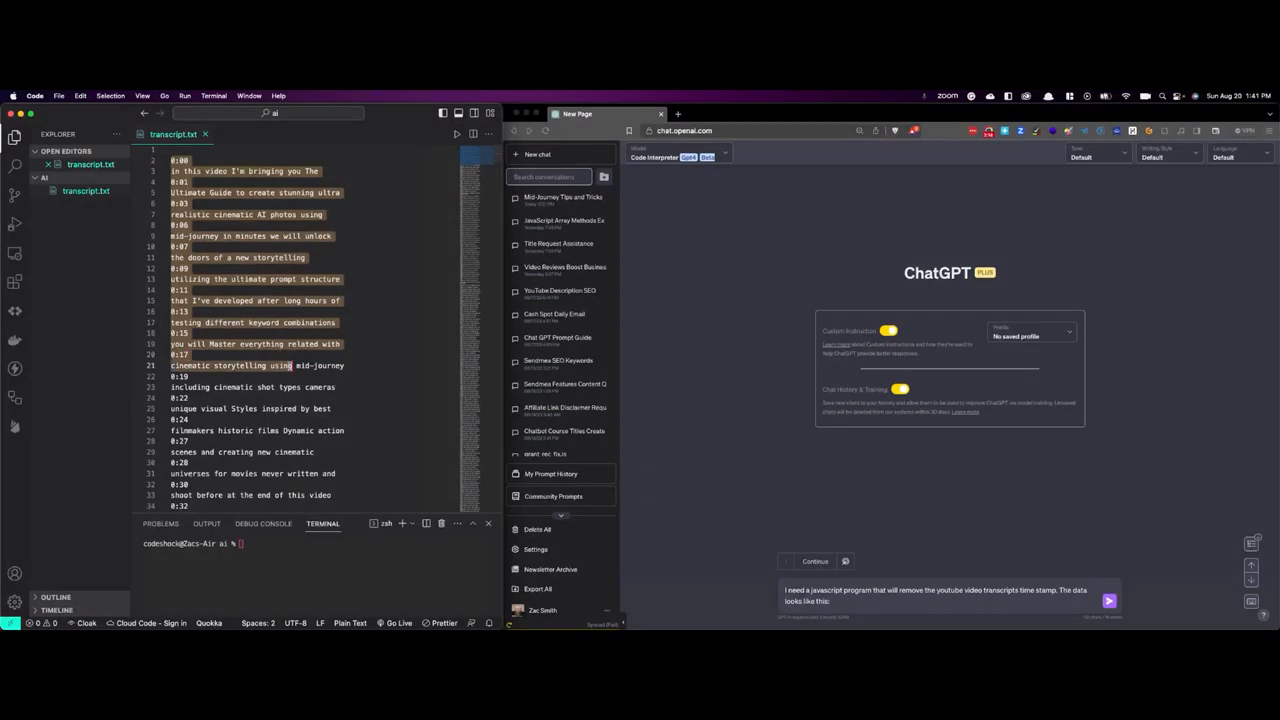
- Copy the selected transcript lines 1–21 from transcript.txt
right_click(290, 365)
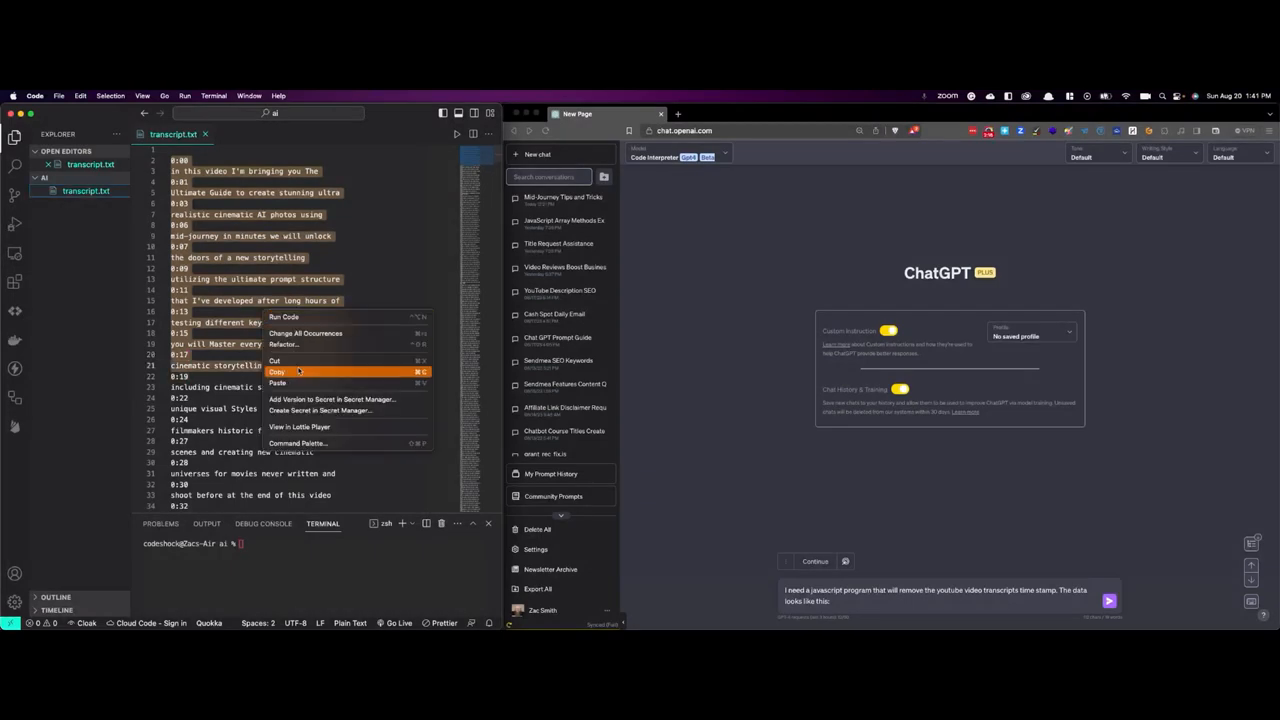
click(278, 371)
text(We have a file named)
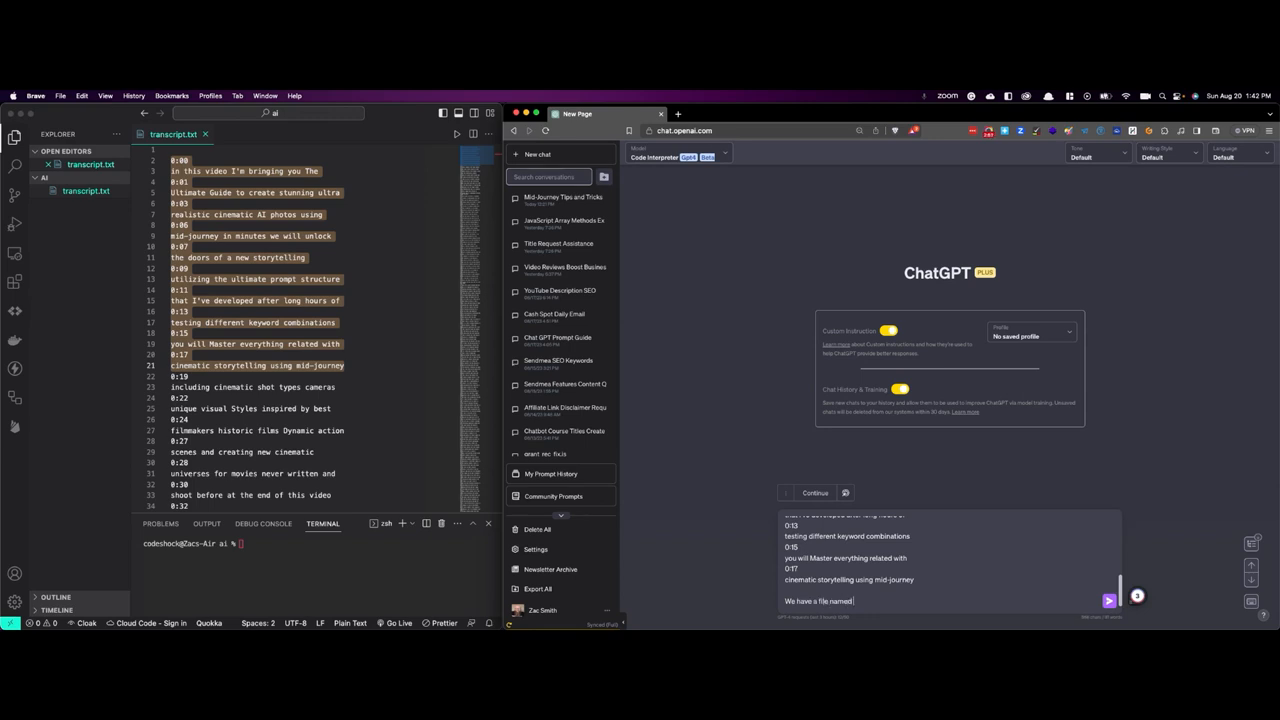
- Describe transcript.txt as input, cleaned.txt as output, and request full instructions
text(transcript.txt)
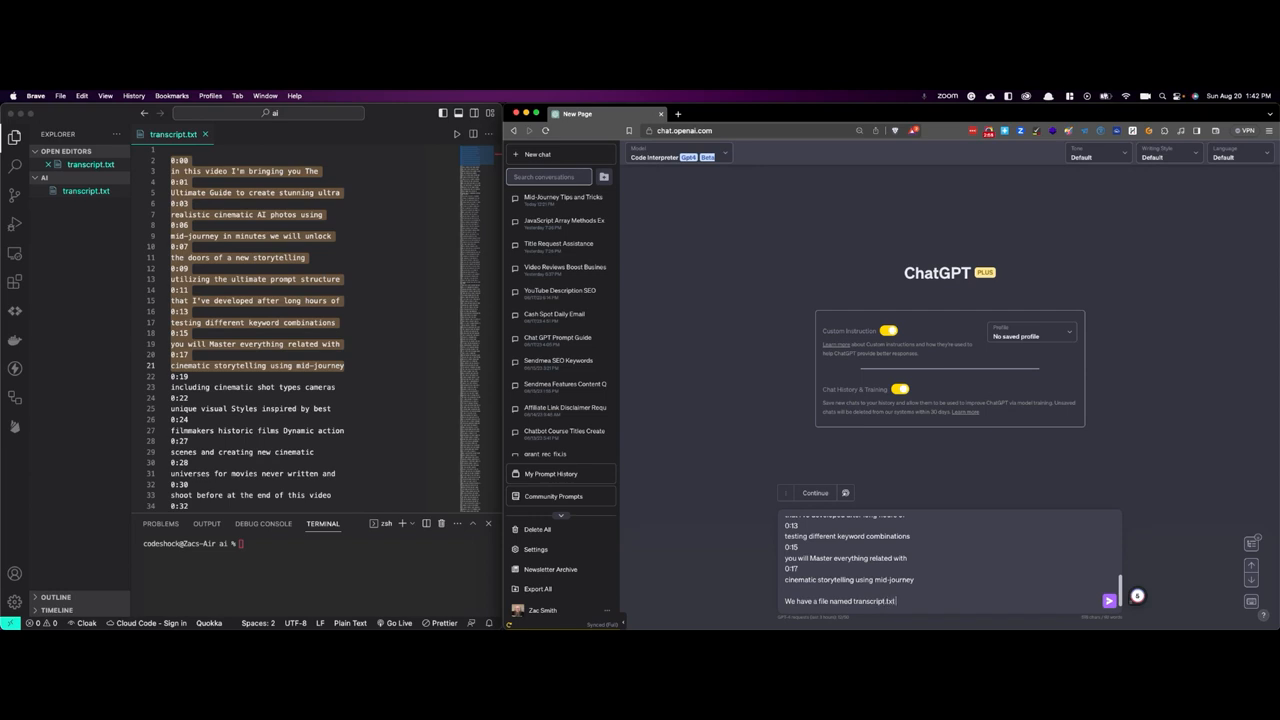
text(and I want t)
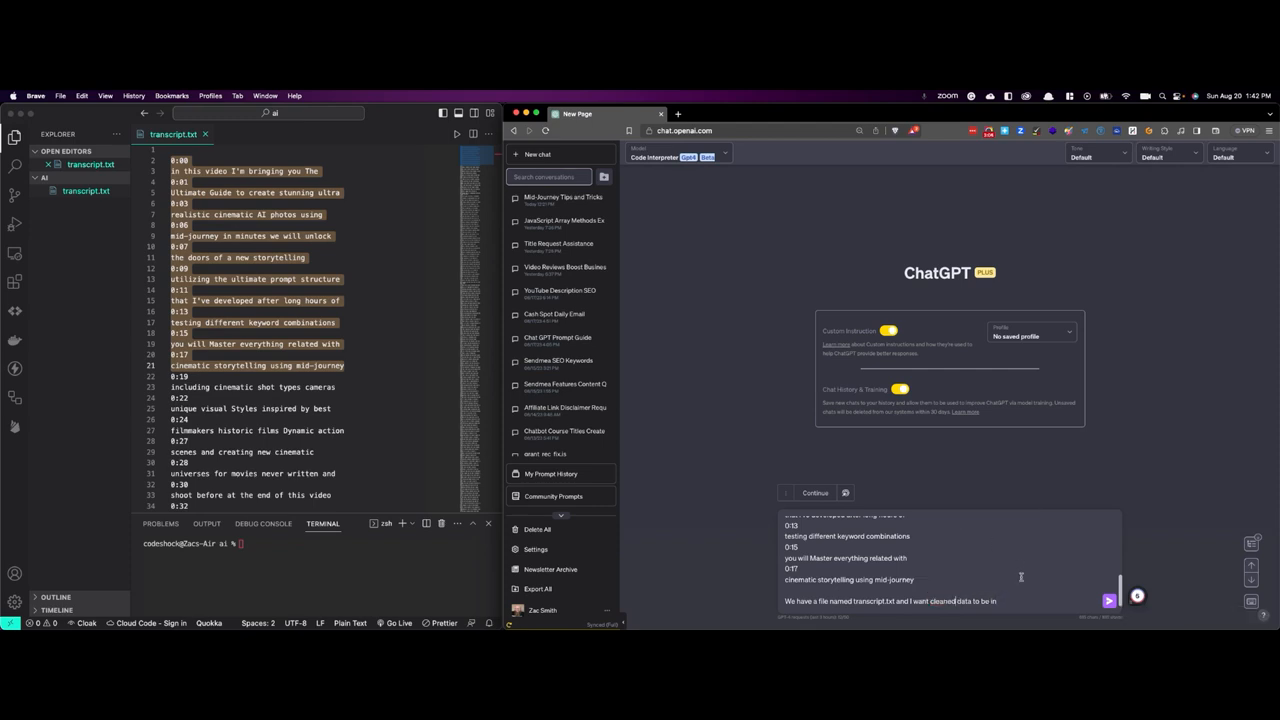
text(cleaned.txt)
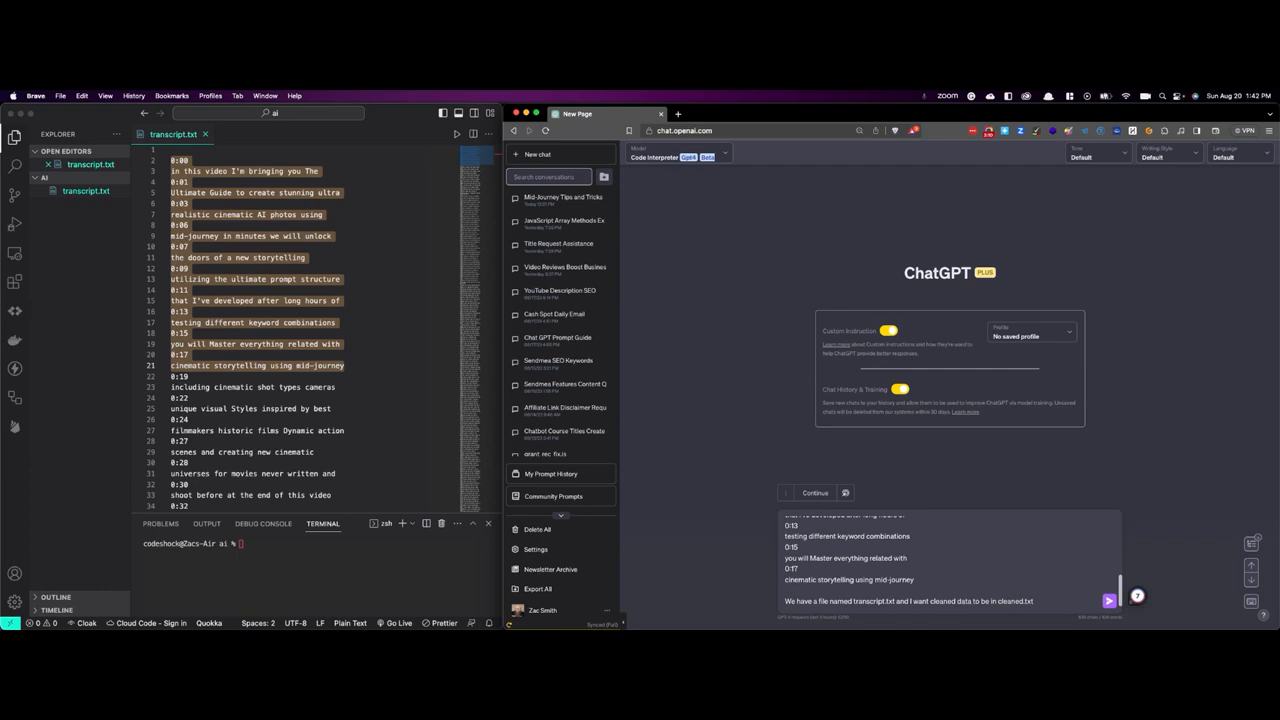
text(I need full instructions on to use and run this progra)
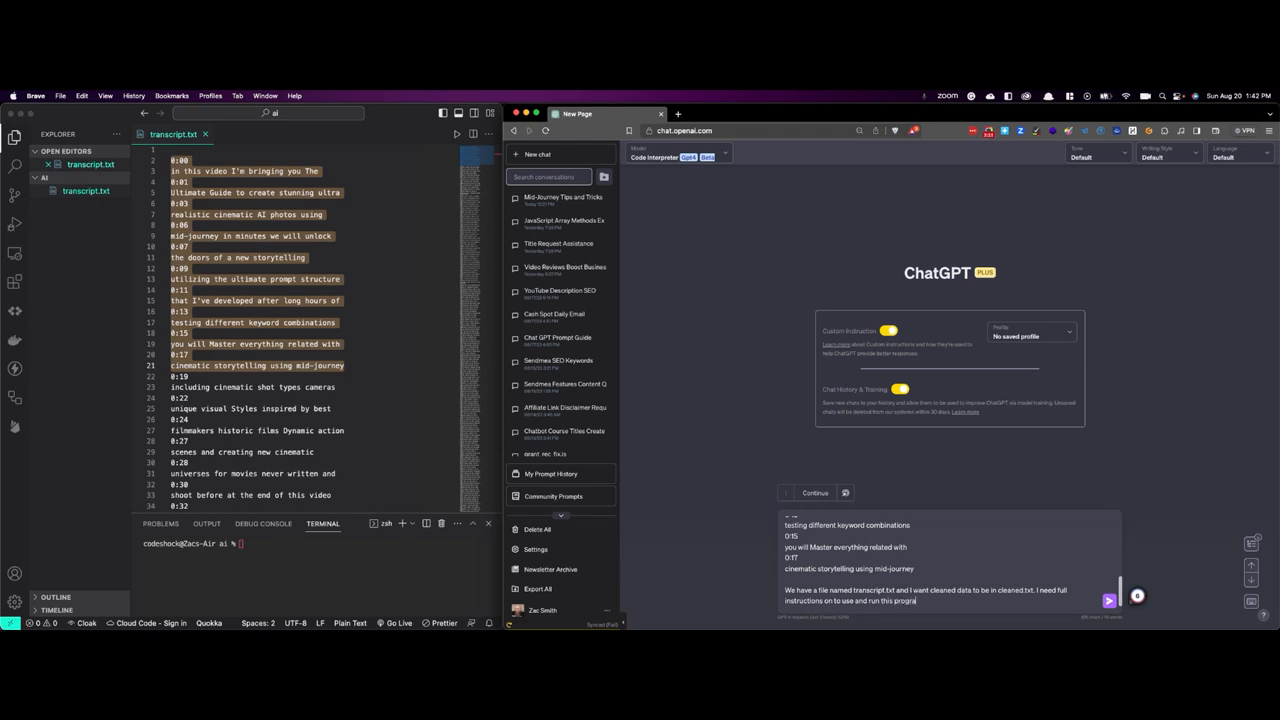
- Add 'Make sure it is updated javascript.' to the prompt
text(Make sure it)
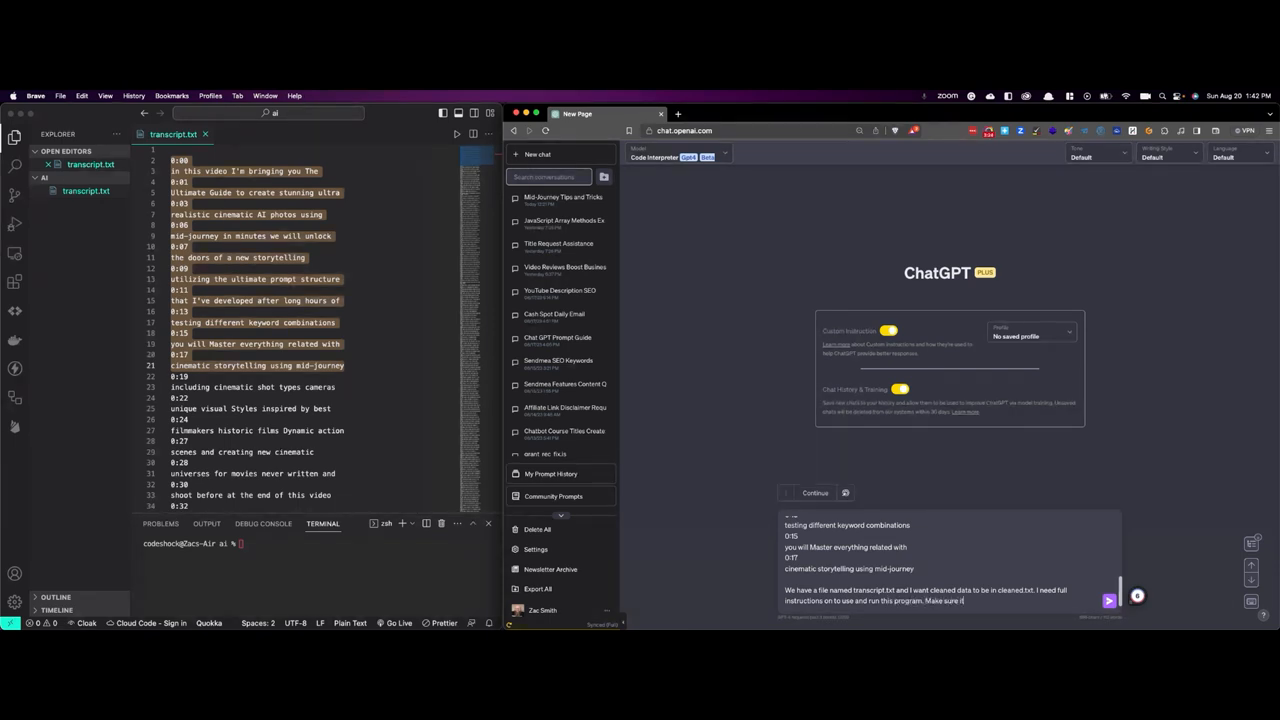
text(is)
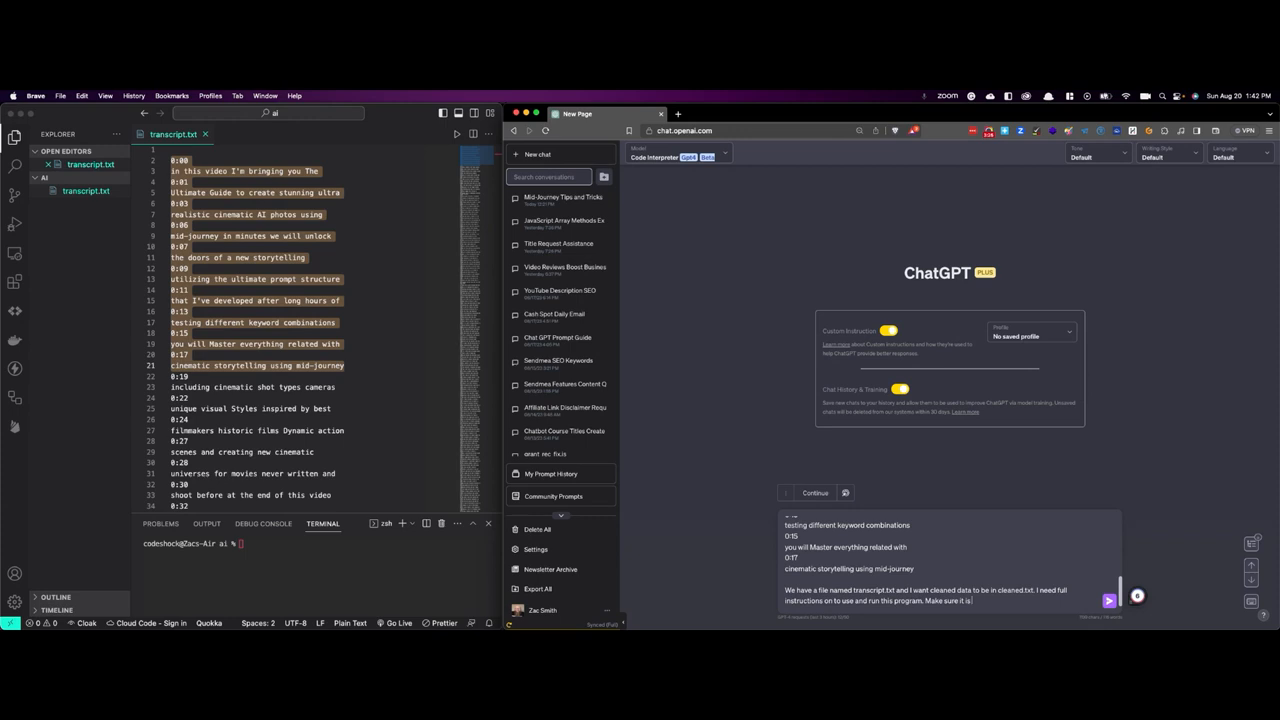
text(updated)
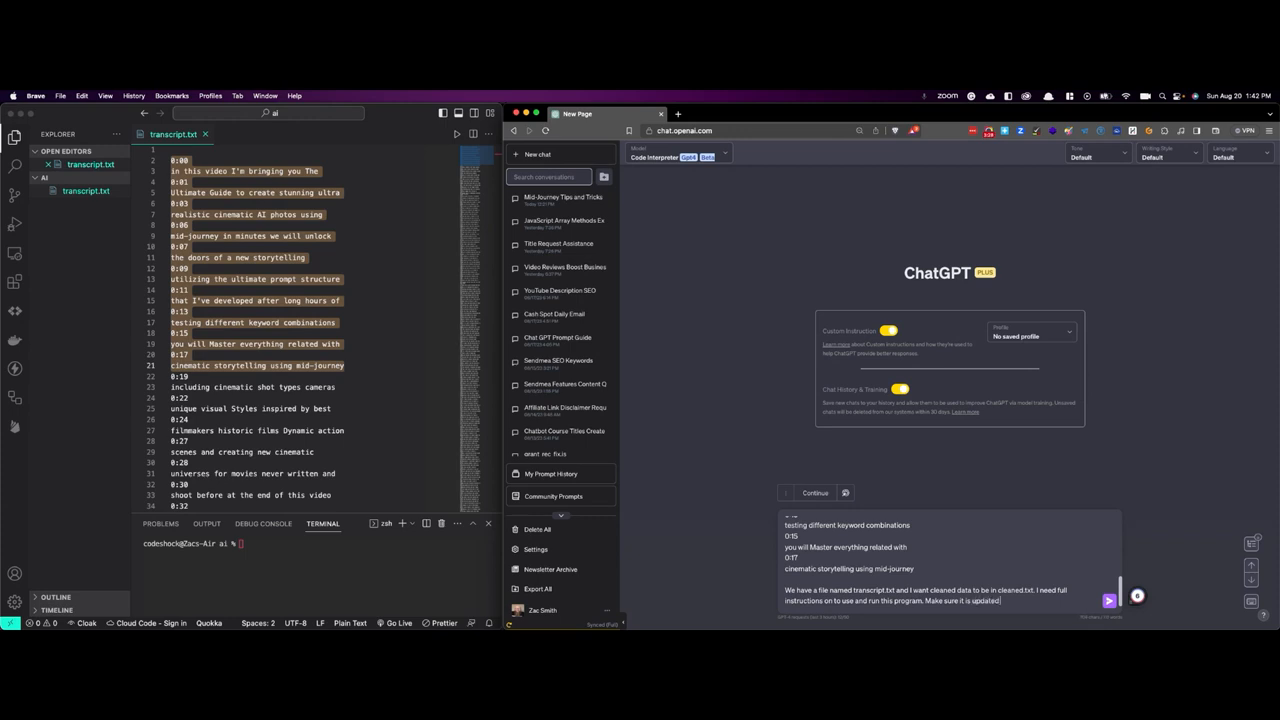
text(javascript.)
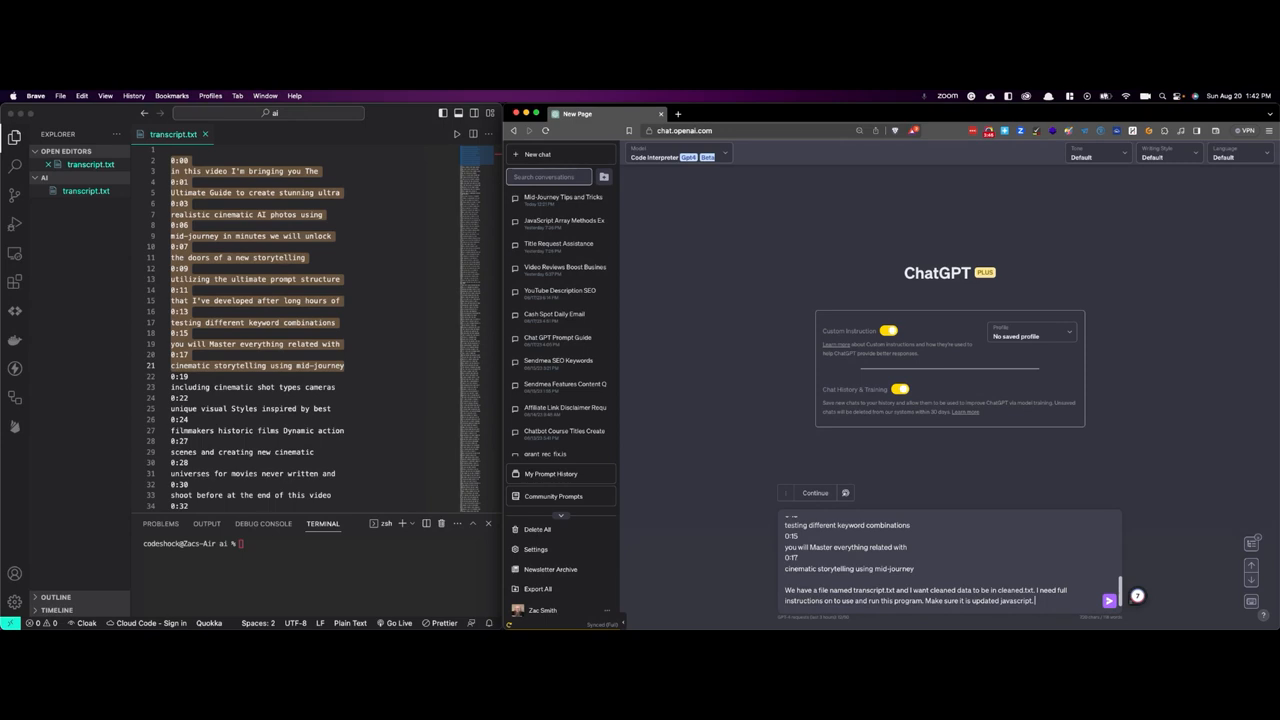
- Send the request and review ChatGPT's clean_transcript.js answer and run steps
click(1108, 598)
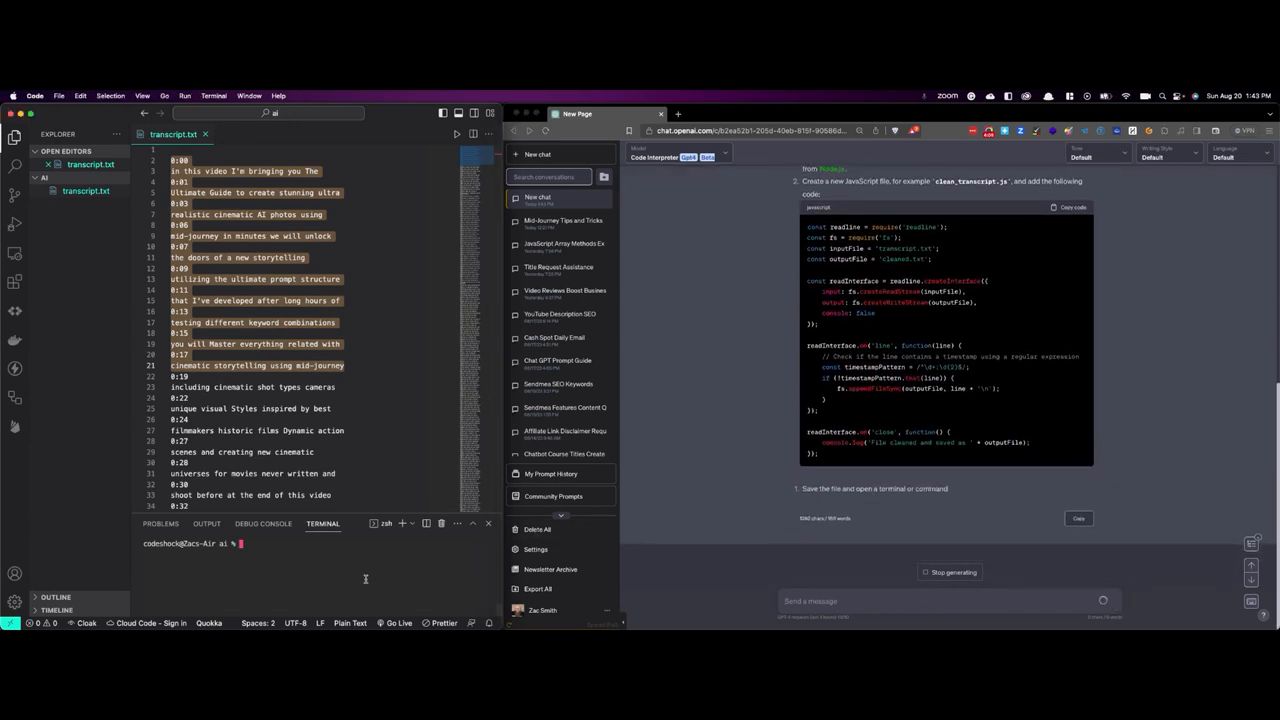
scroll(down, 3)
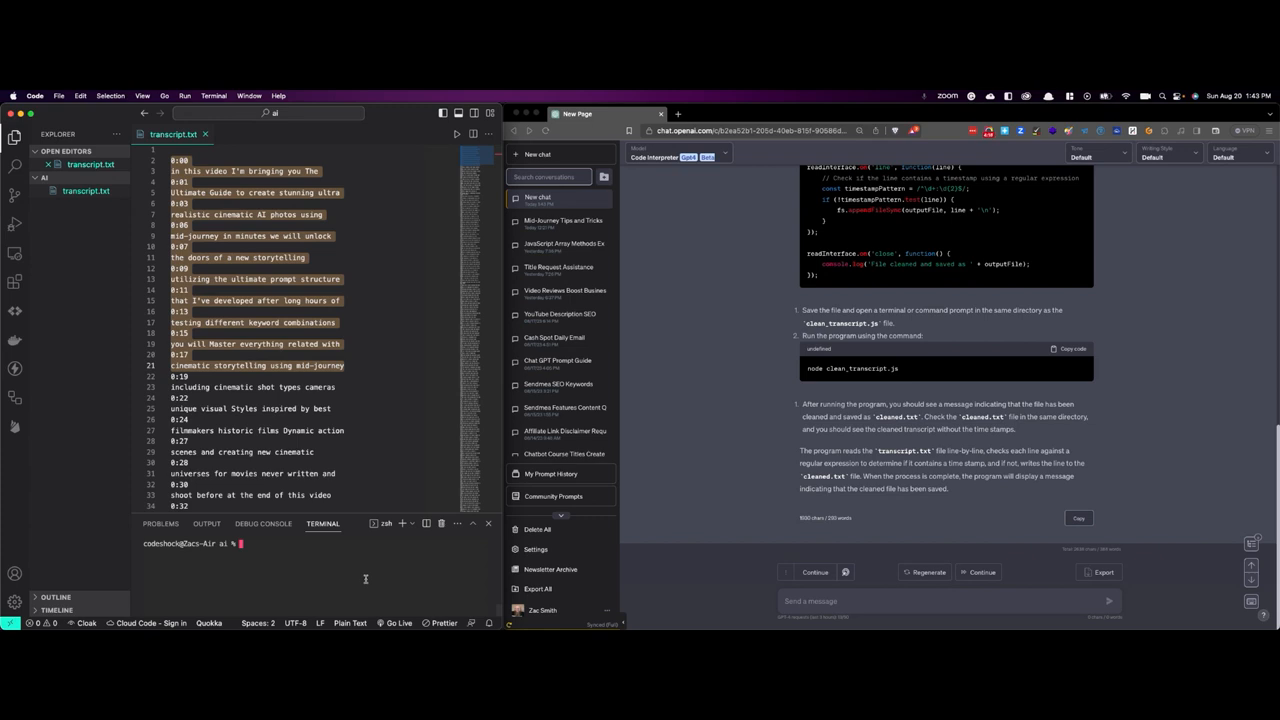
click(560, 197)
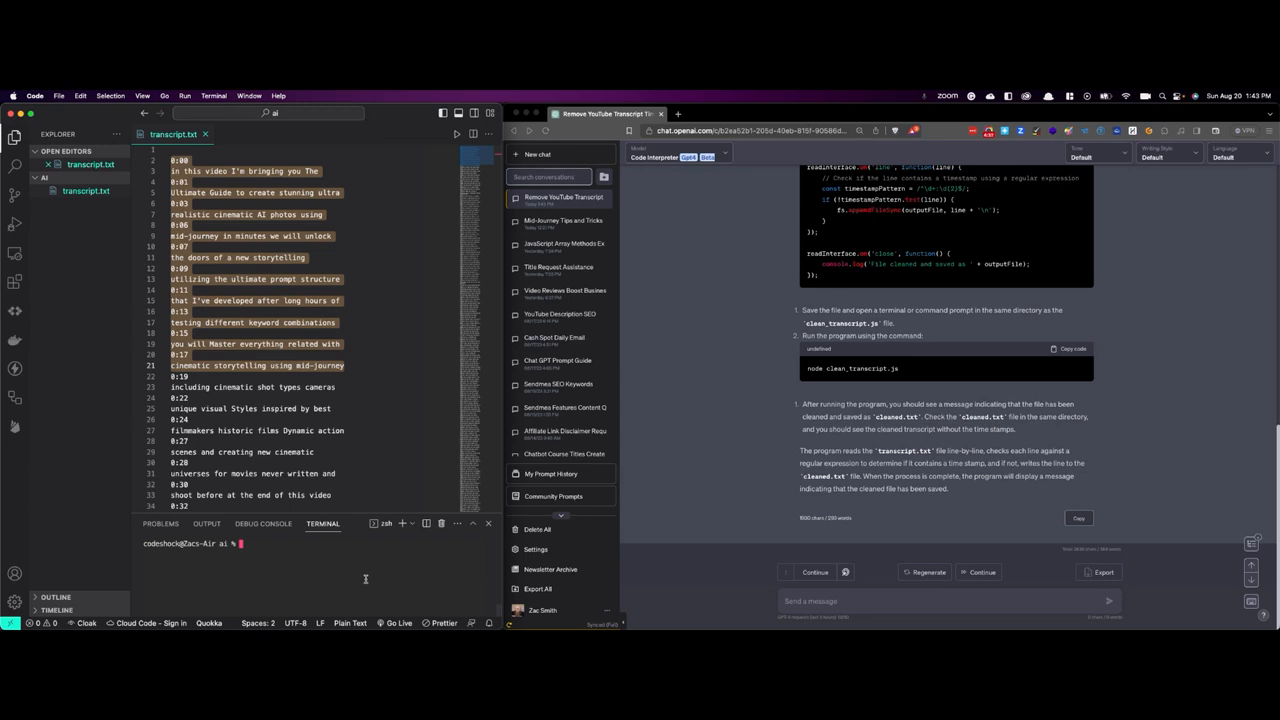
- Check the Node version with node -v and create clean_transcript.js with the script
text(node -v)
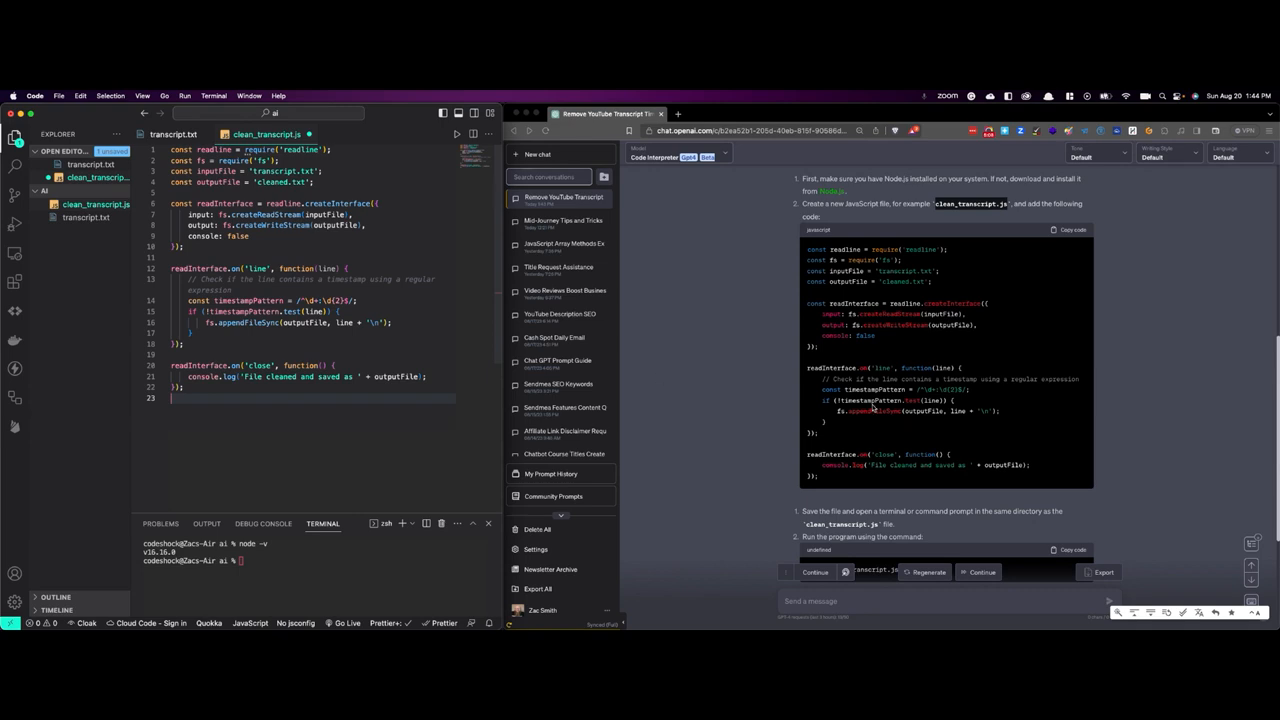
- Save and run node clean_transcript.js, printing 'File cleaned and saved as cleaned.txt'
scroll(down, 3)
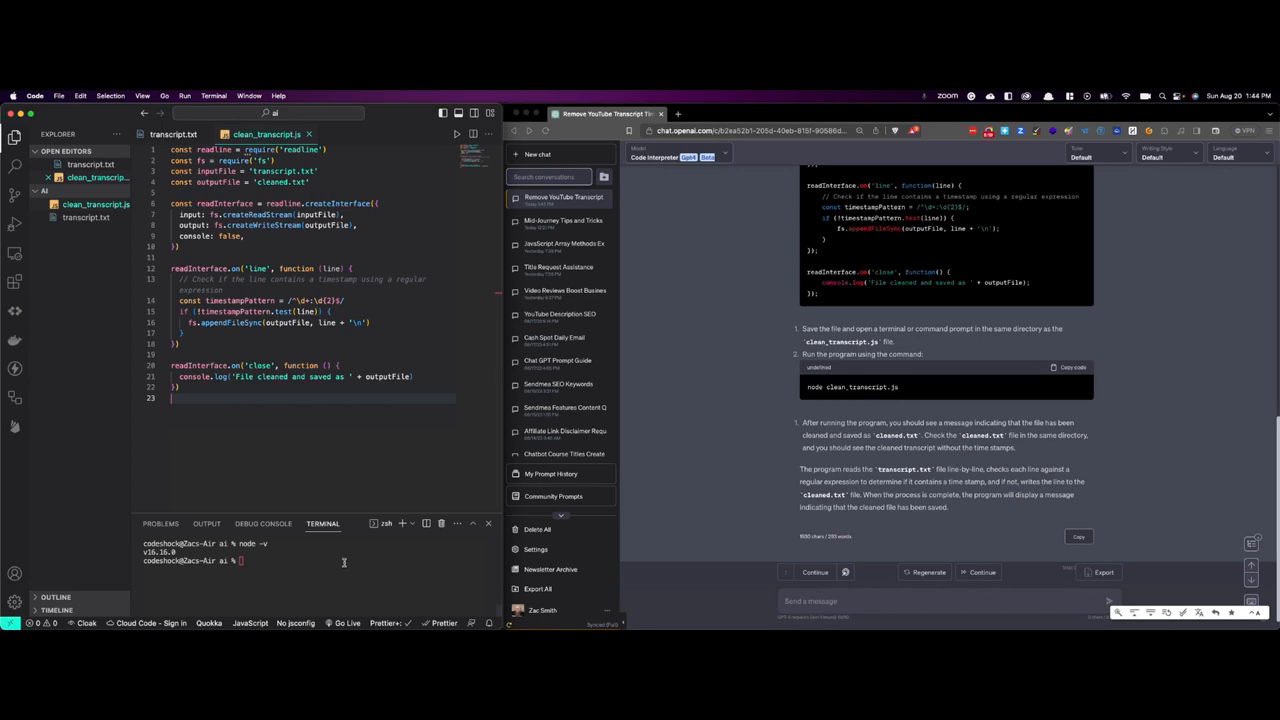
mouse_move(1009, 335)
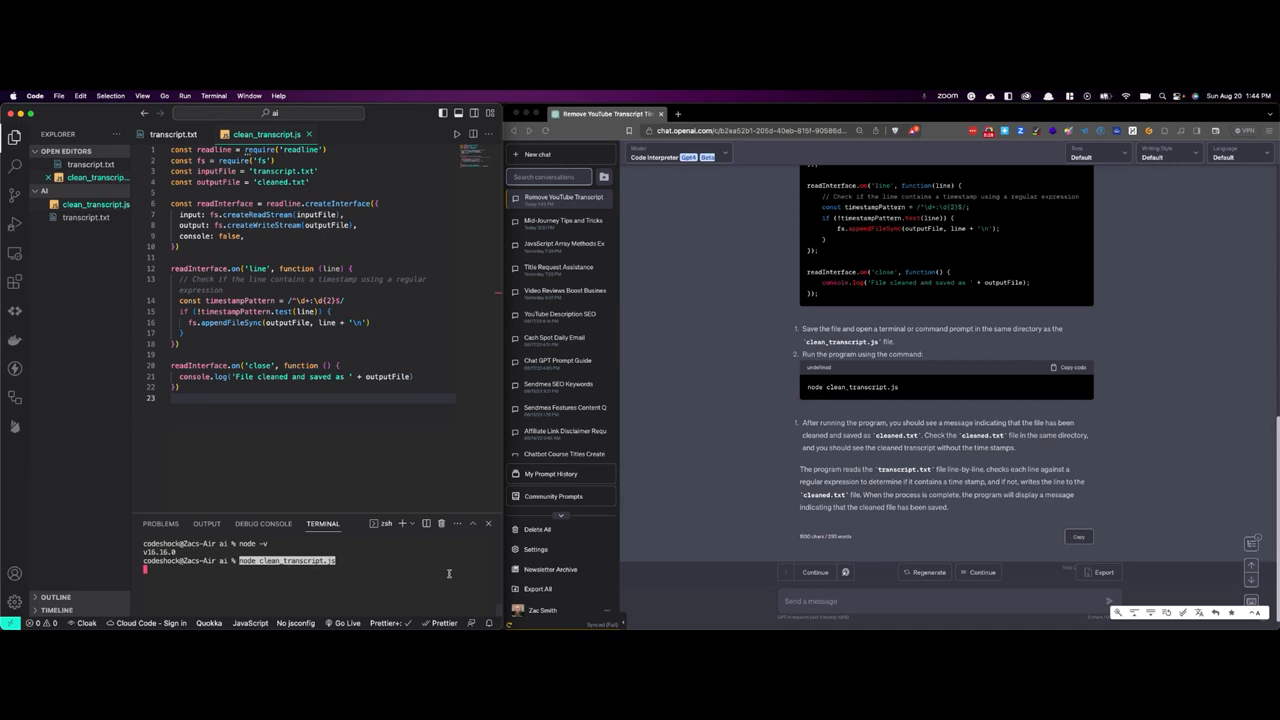
key(Enter)
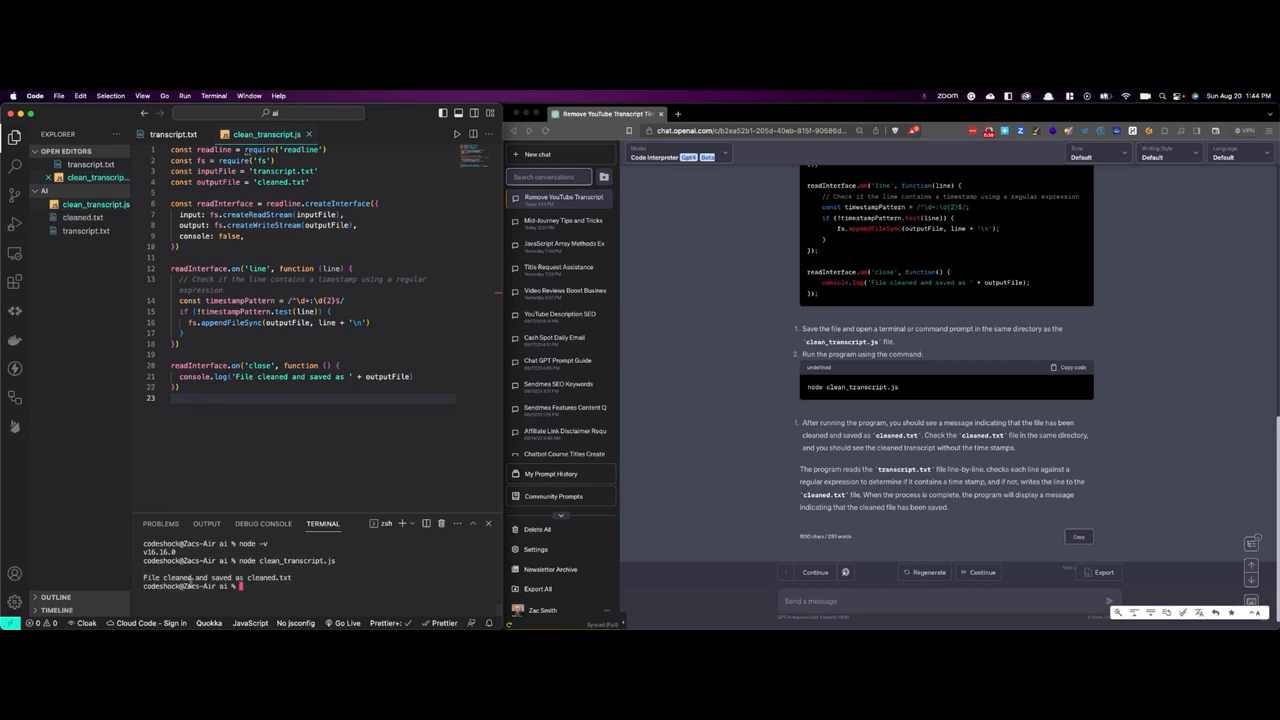
mouse_move(138, 509)
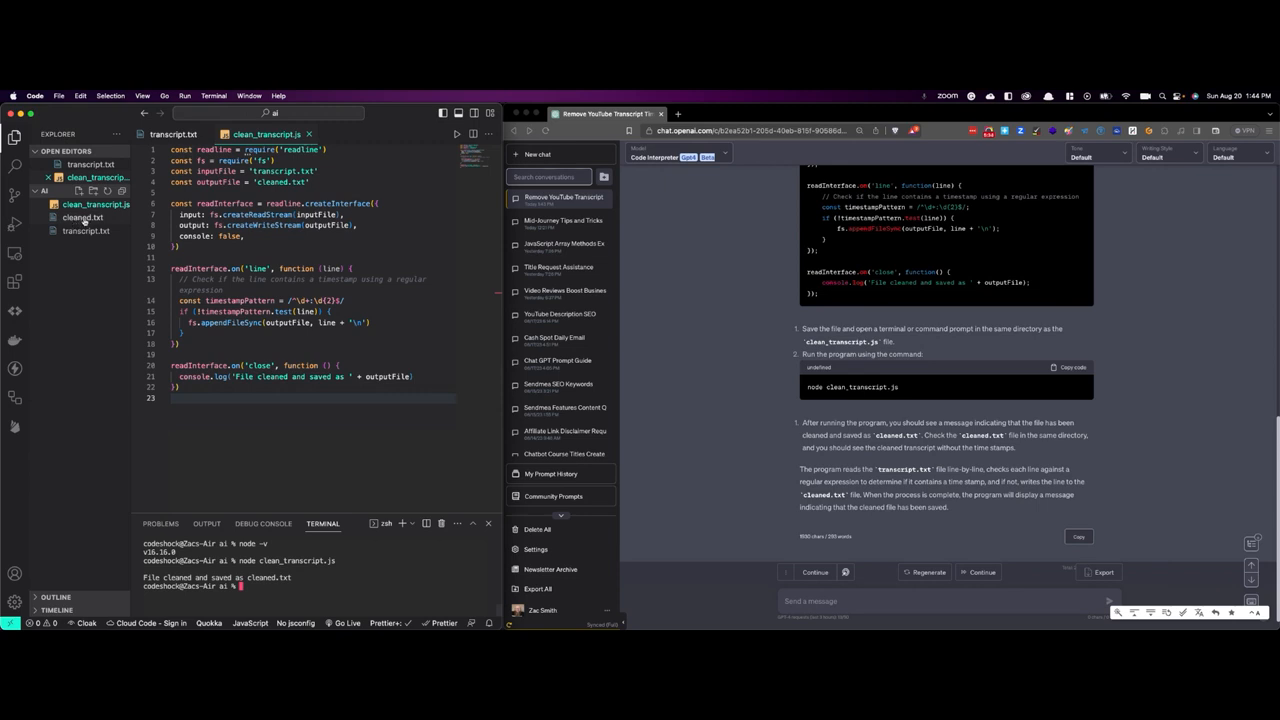
- Open cleaned.txt and scroll through, comparing against transcript.txt for removed timestamps
click(82, 217)
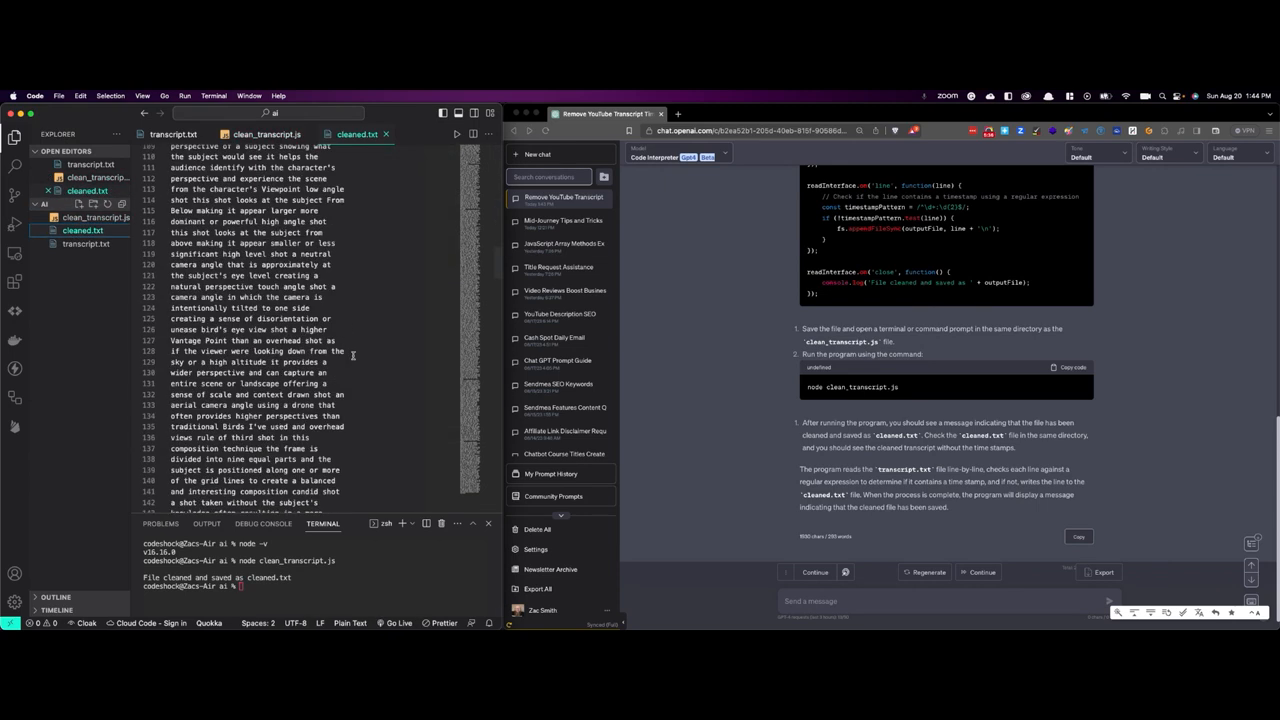
scroll(down, 3)
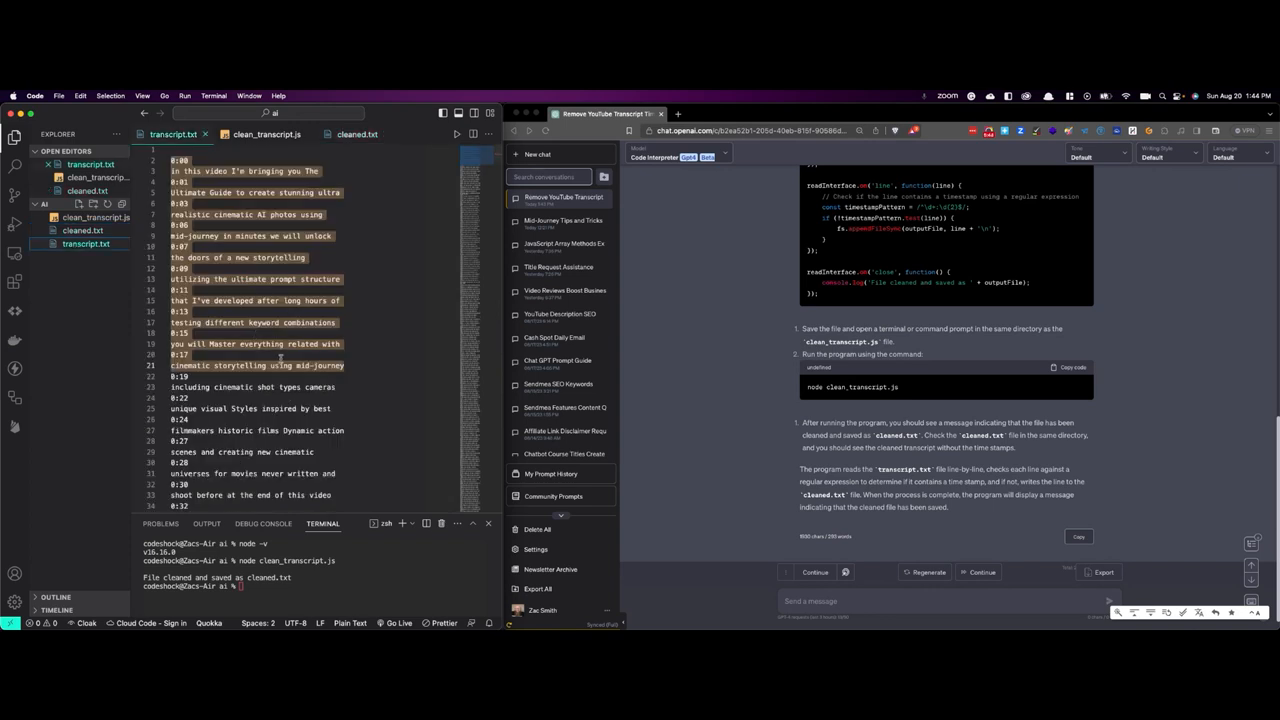
scroll(down, 3)
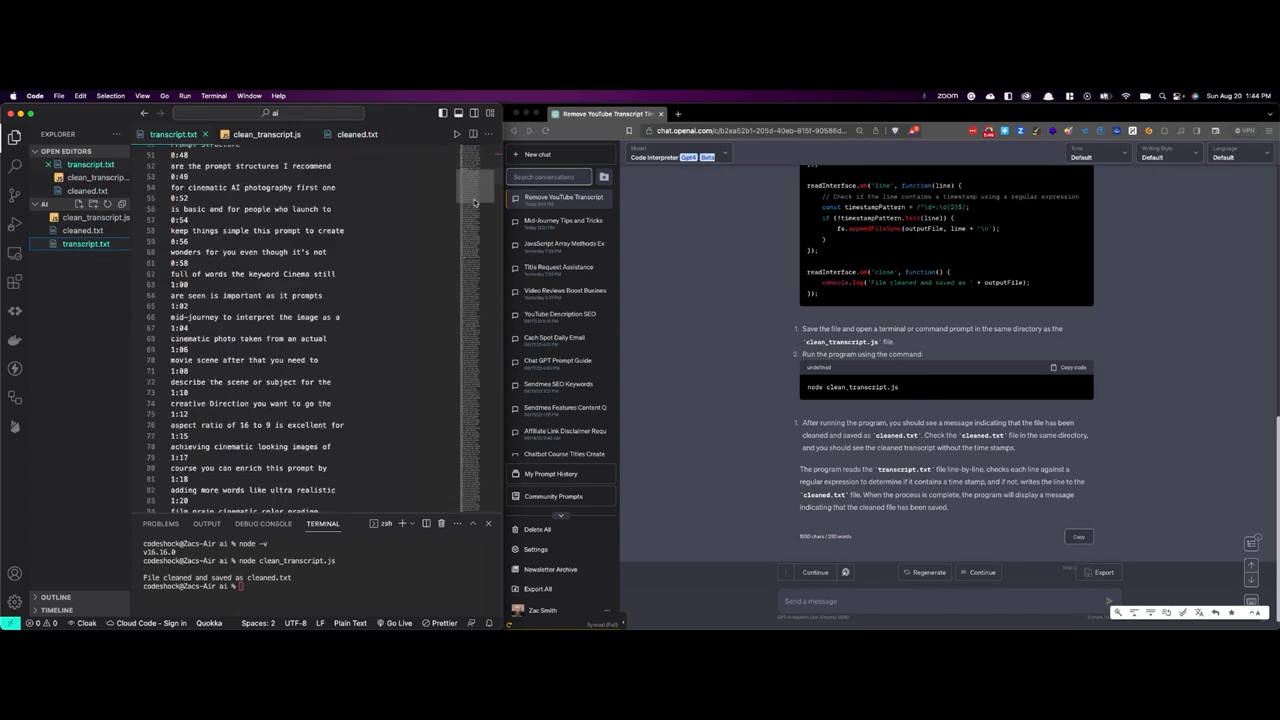
scroll(down, 3)
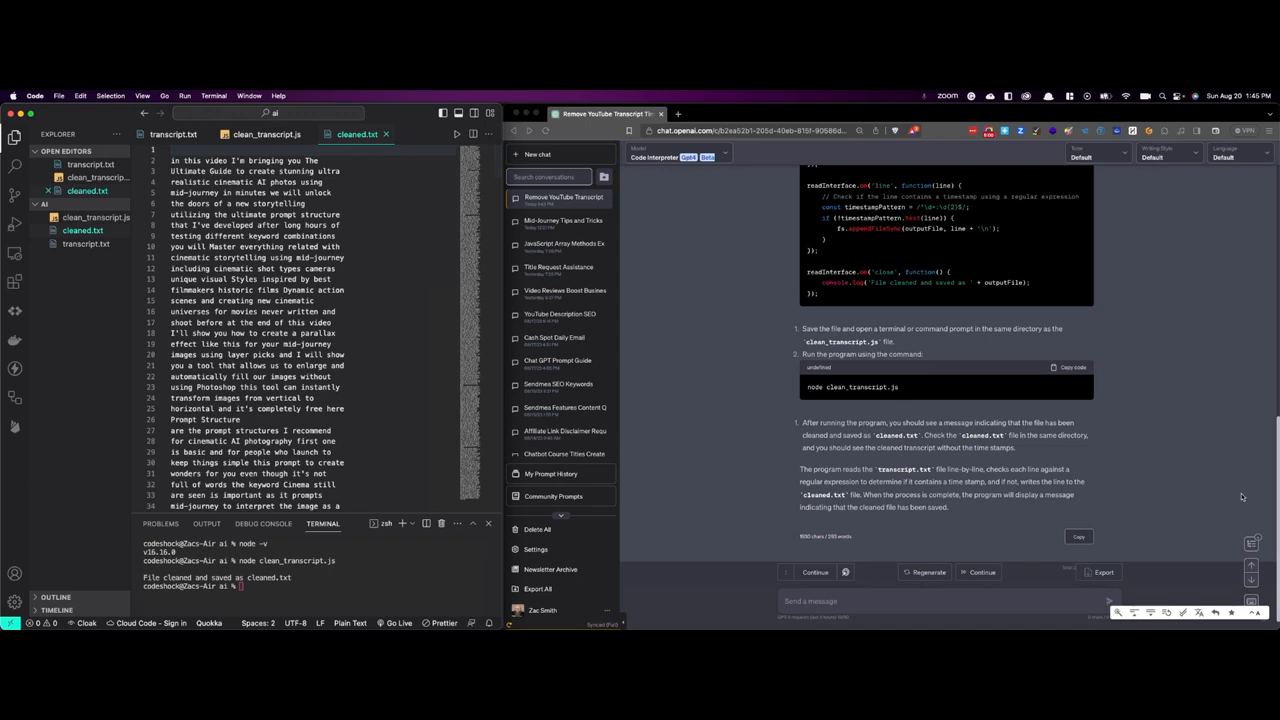
mouse_move(733, 399)
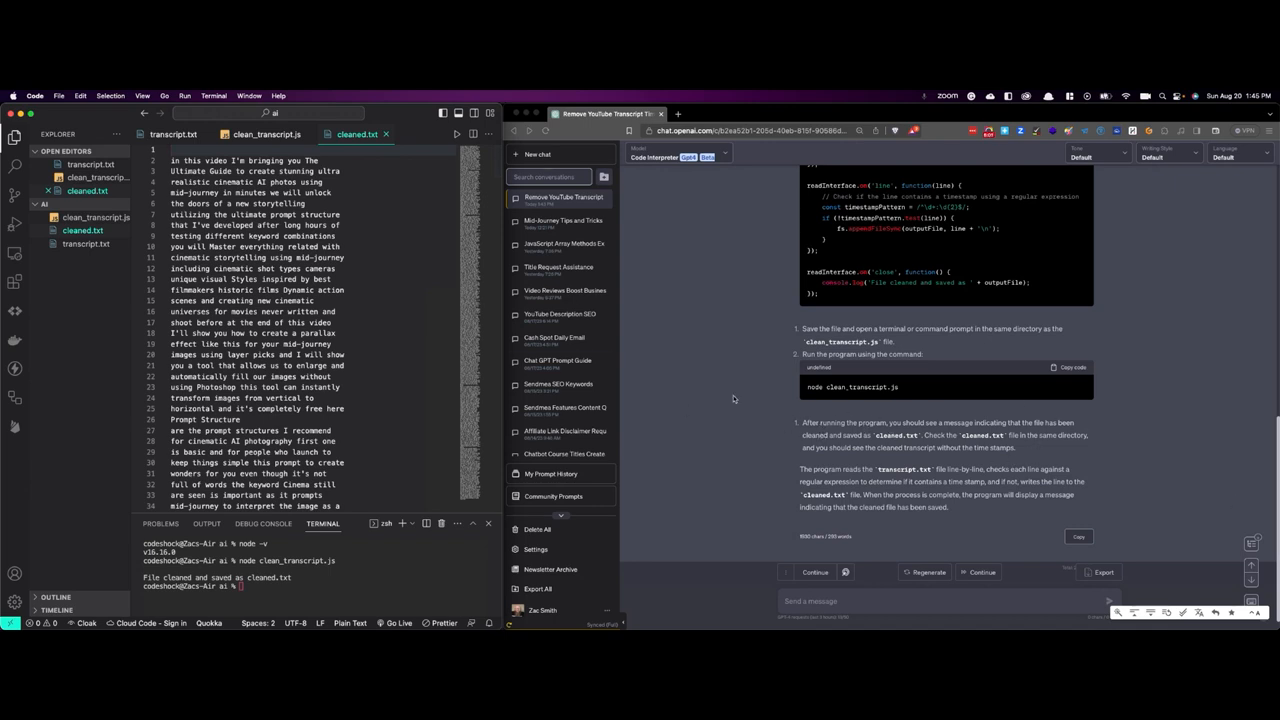